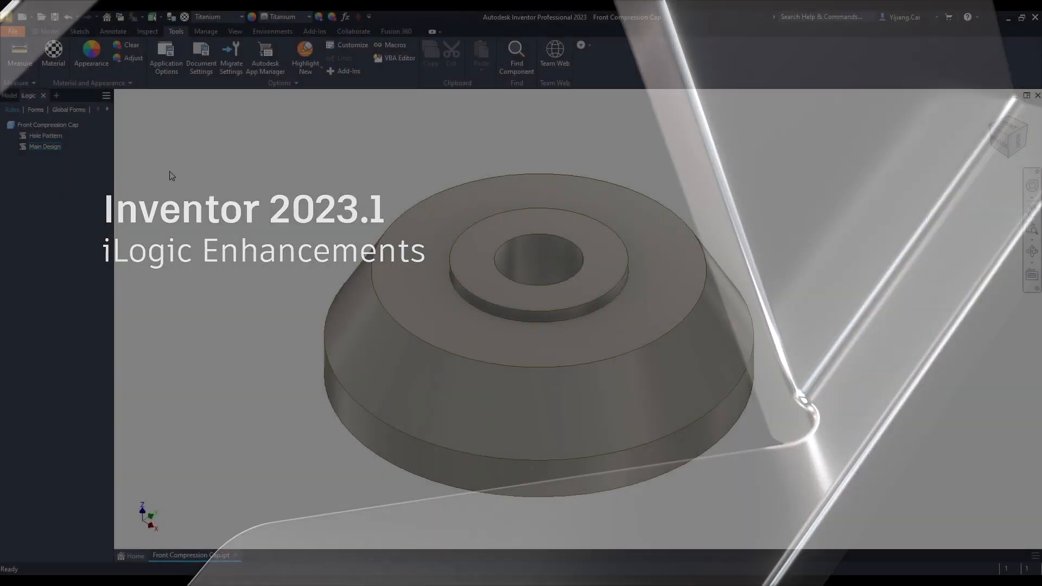
- Show the context menu for the Main Design iLogic rule
right_click(44, 147)
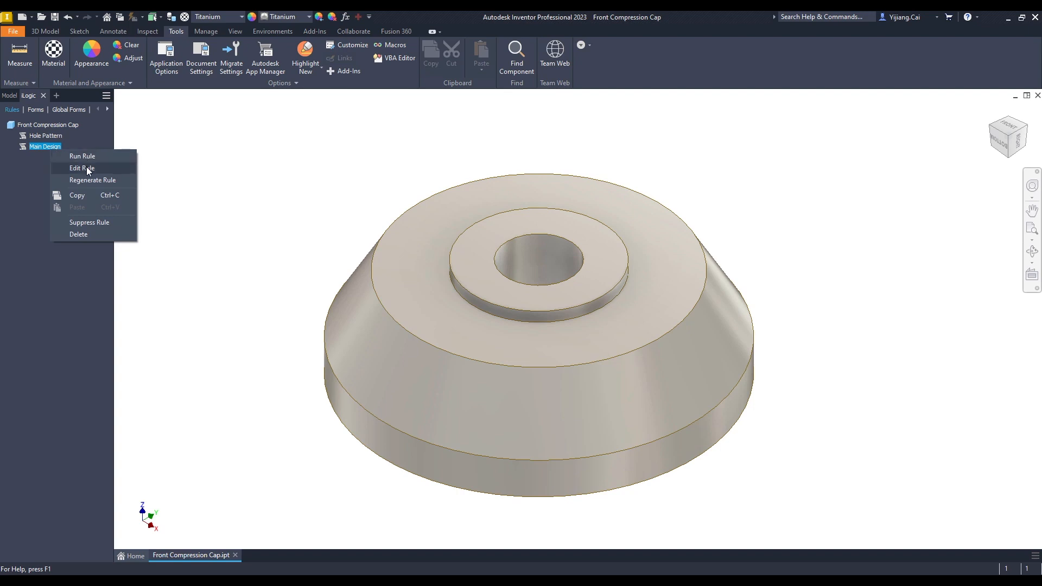
left_click(81, 167)
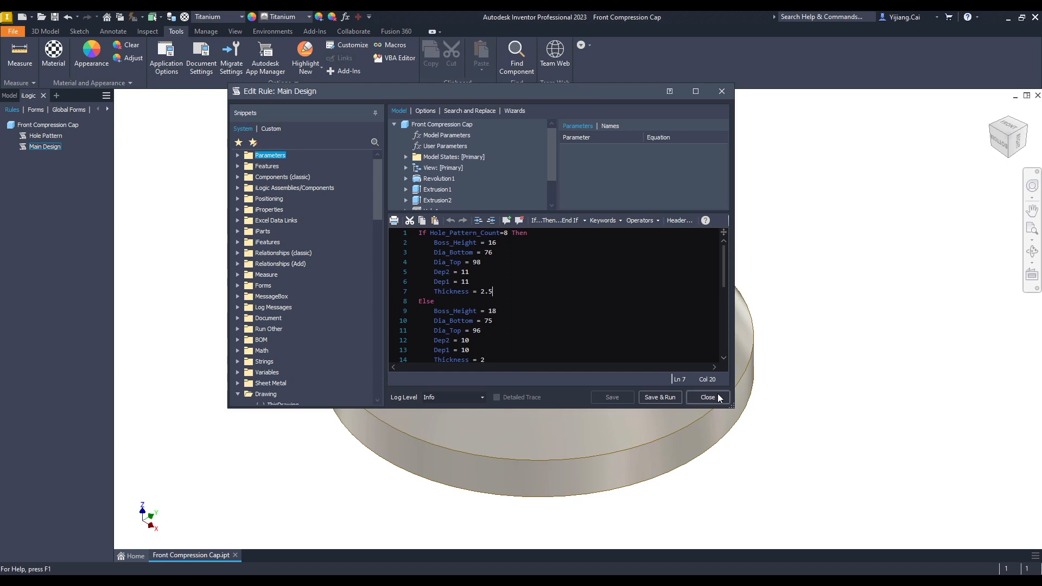
left_click(706, 396)
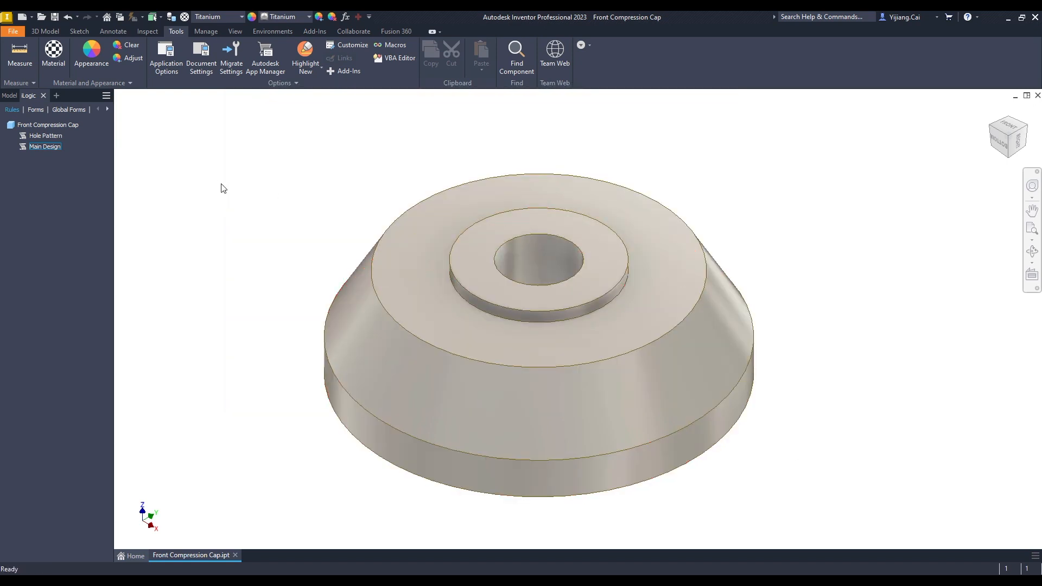
- Open the Product Configuration form and select its Dia_Boss and Dia_Hole_Pattern parameters
left_click(35, 110)
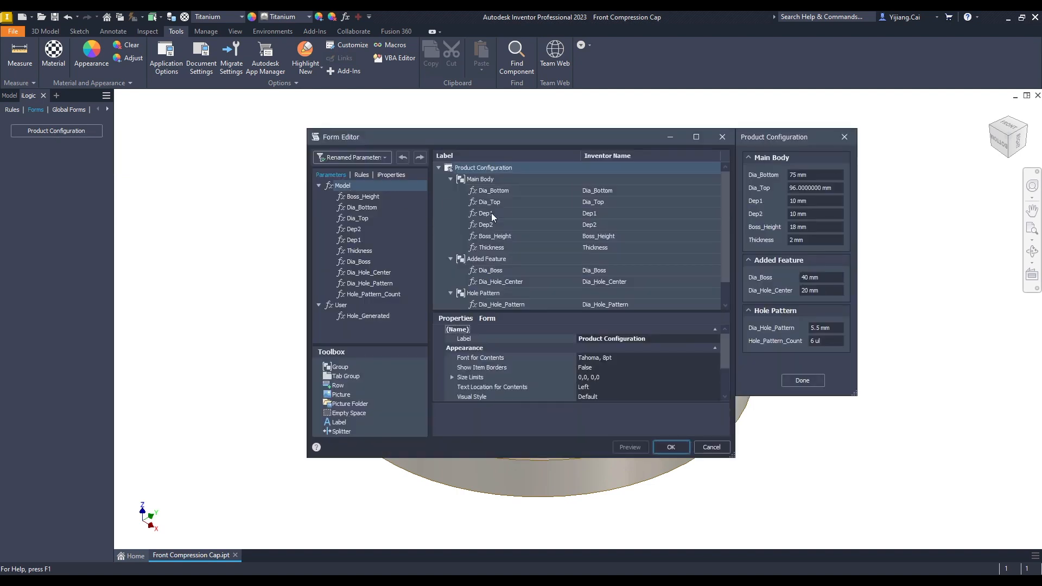
mouse_move(734, 457)
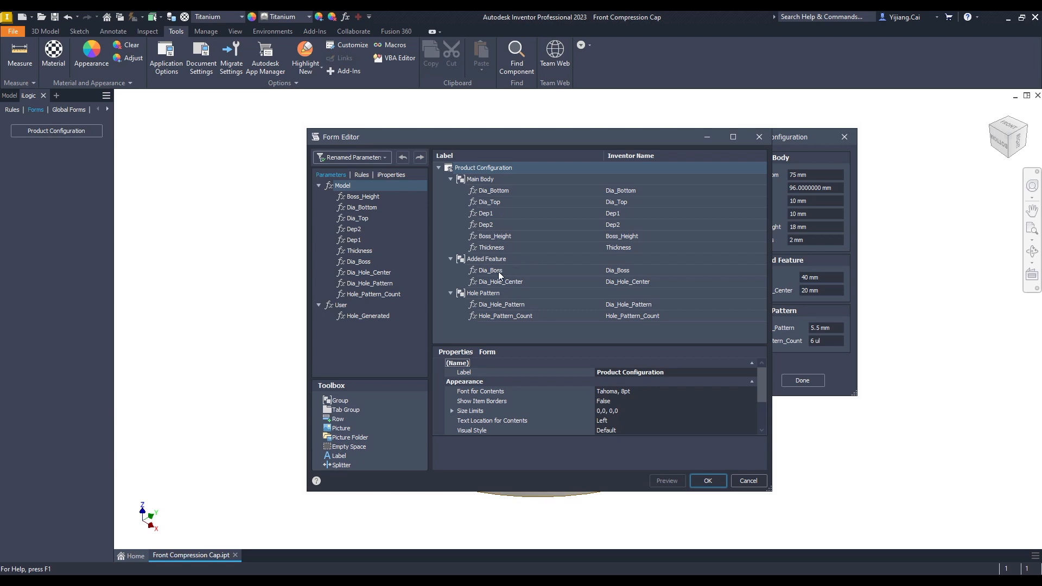
left_click(491, 269)
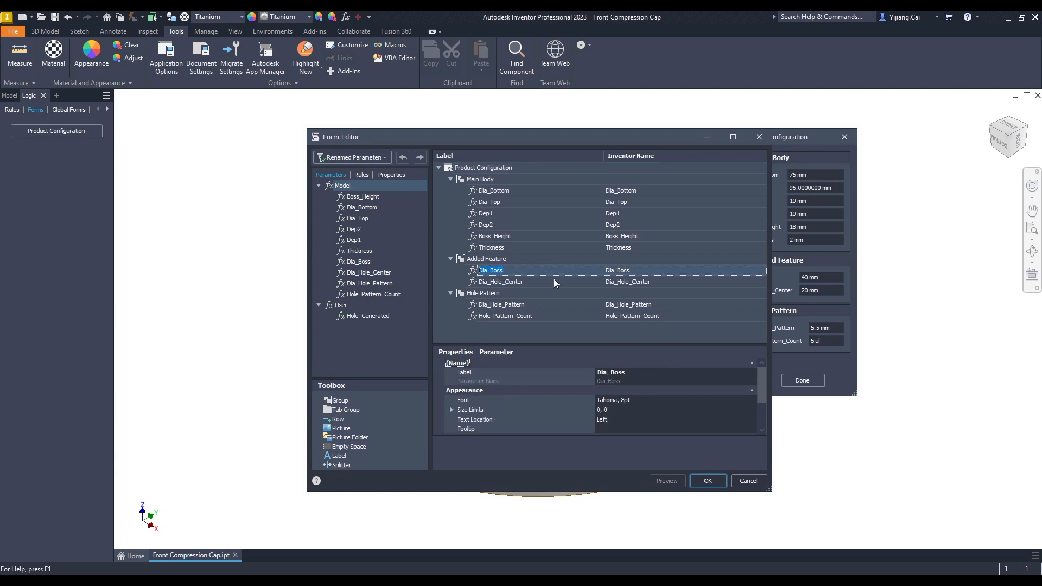
mouse_move(520, 310)
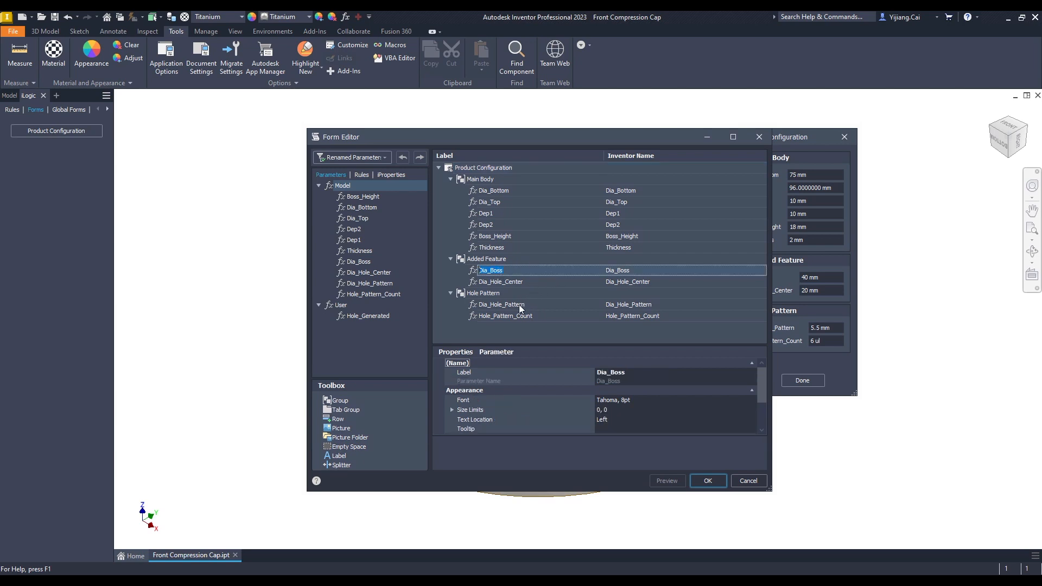
left_click(502, 305)
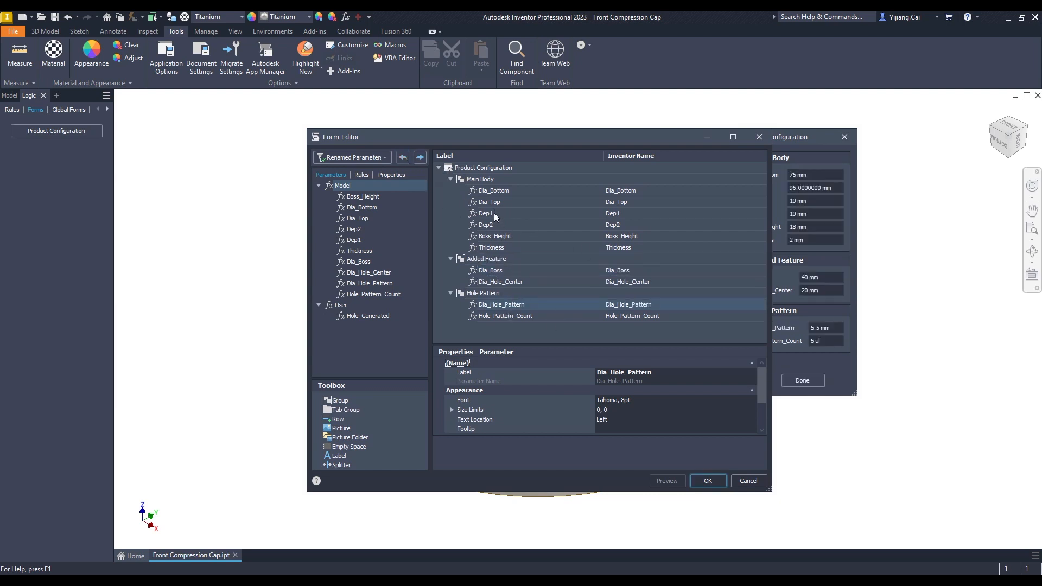
- Select Dep1 in the form layout and accept the form changes with OK
left_click(495, 236)
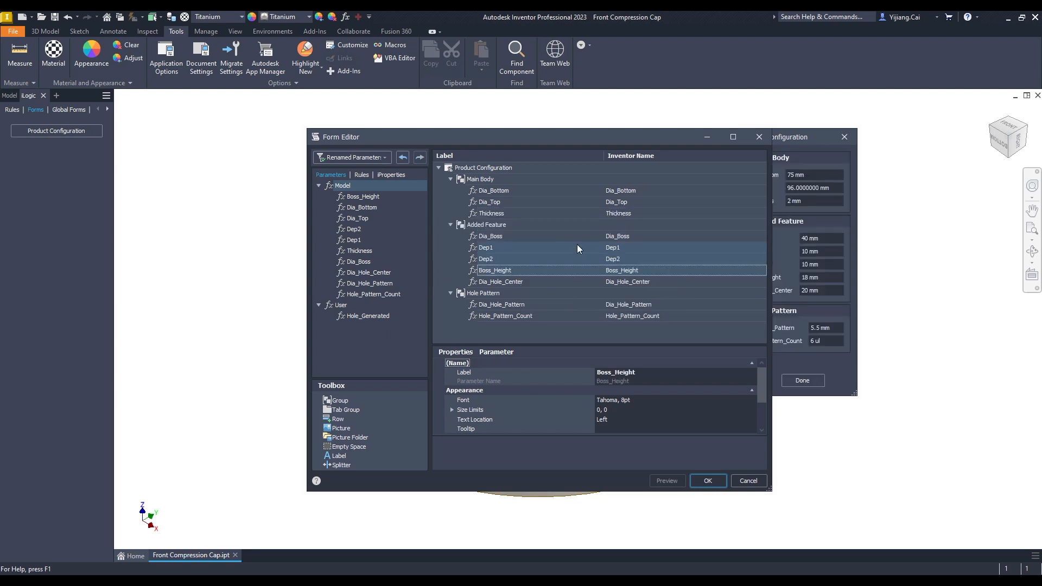
mouse_move(402, 157)
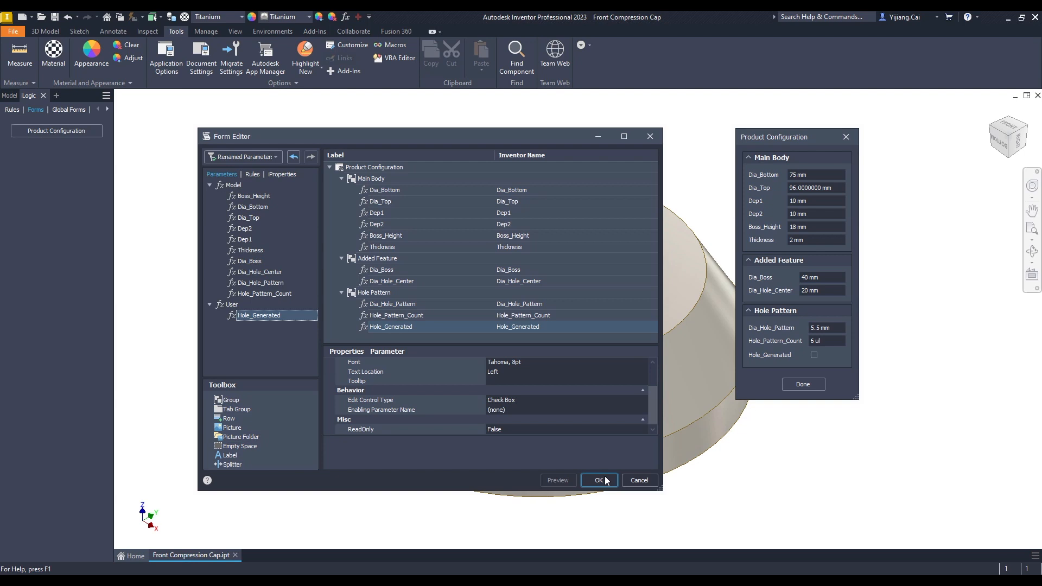
left_click(598, 479)
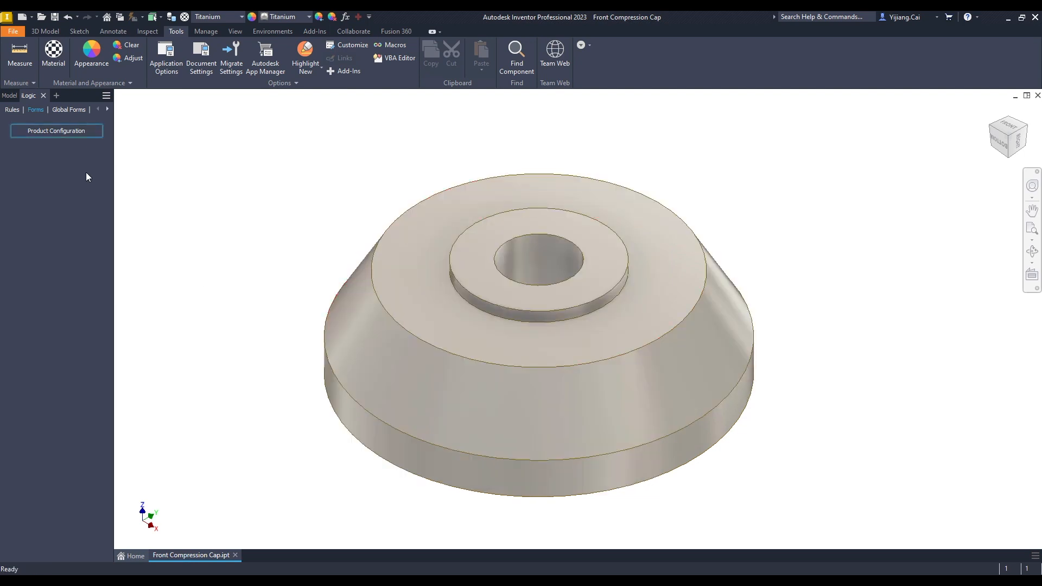
right_click(56, 130)
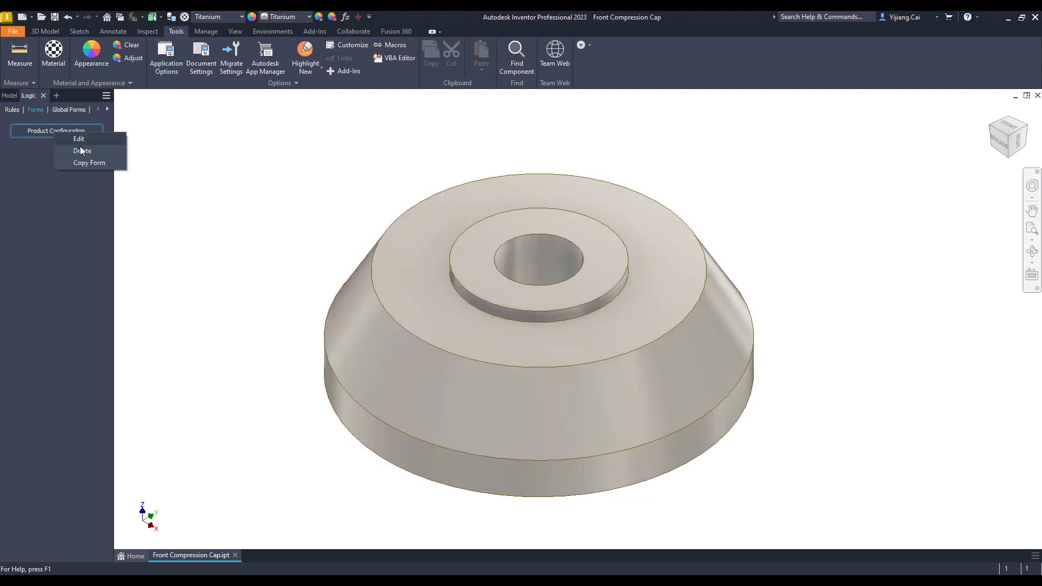
left_click(82, 151)
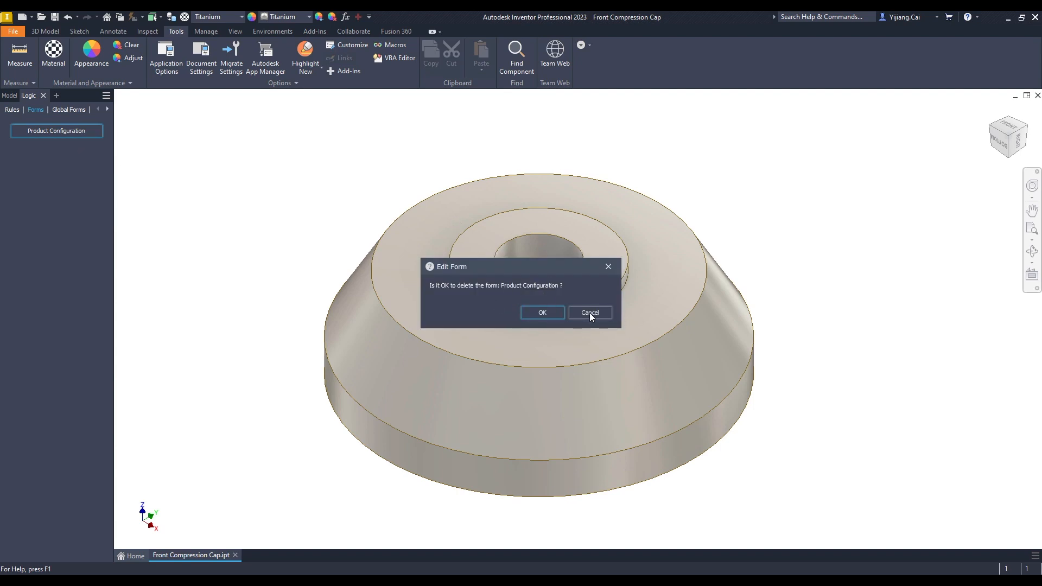
left_click(542, 313)
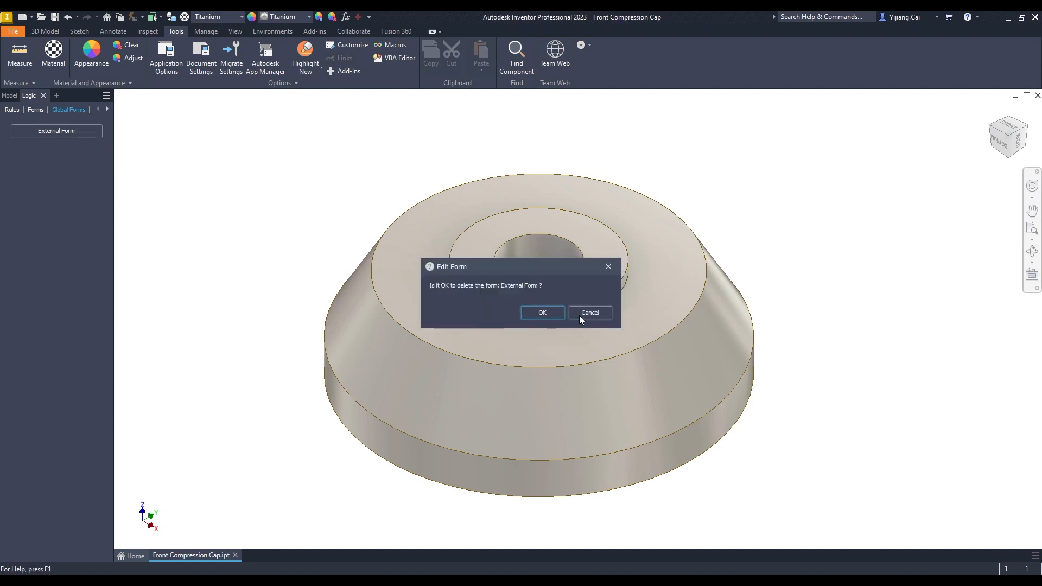
mouse_move(673, 359)
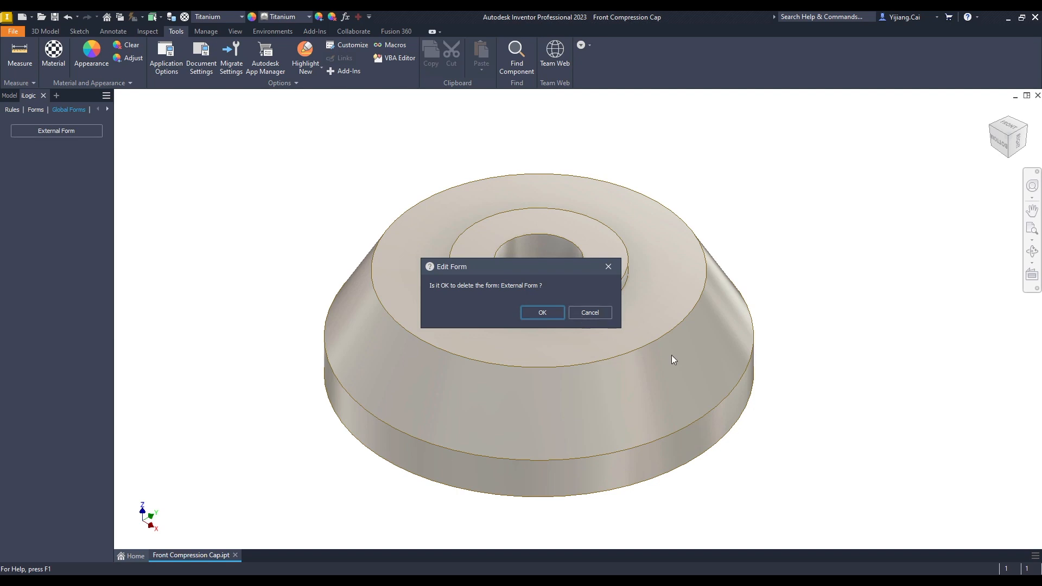